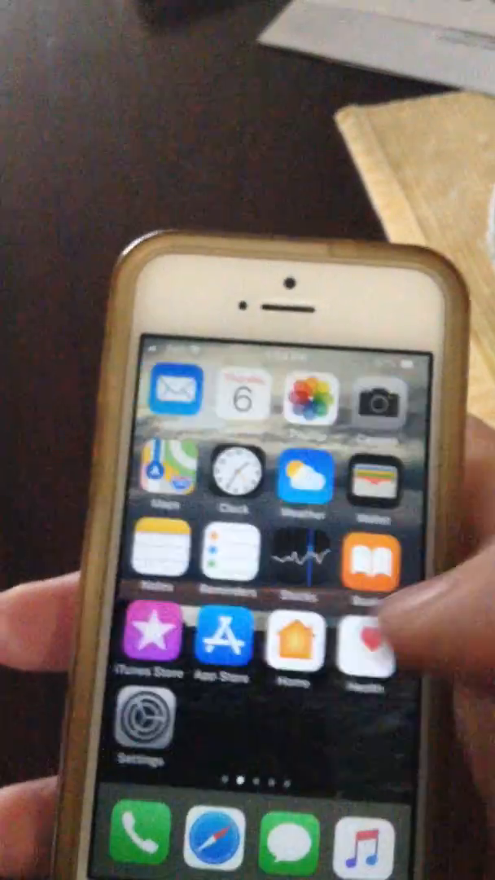
- Launch Settings from the home screen and scroll the list down toward General
left_click(147, 729)
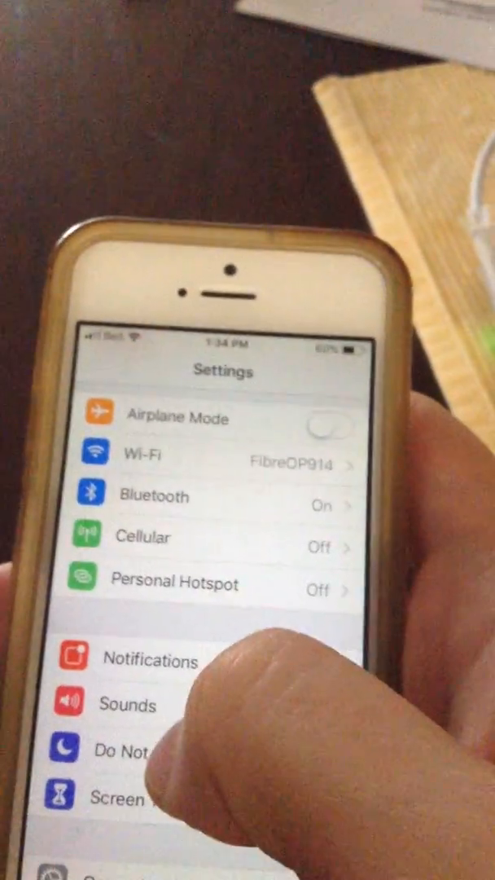
scroll("down", 3)
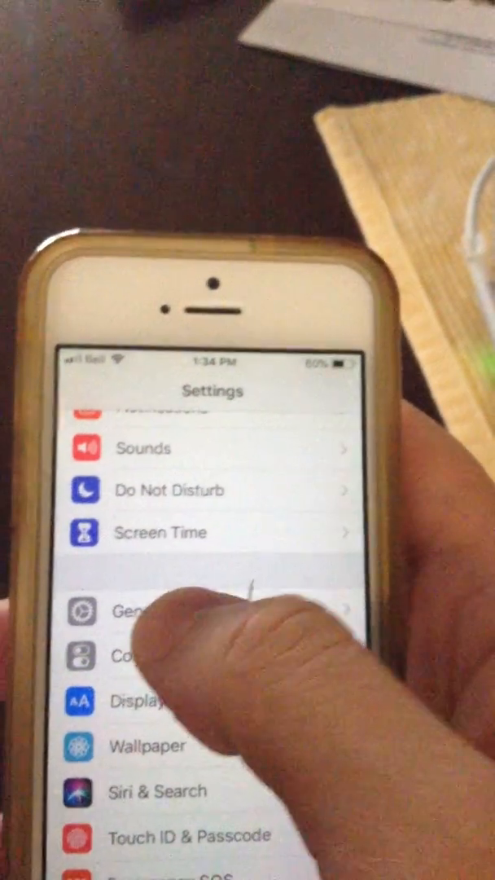
- Go through General to iPhone Storage, showing 19.3 GB of 64 GB used
left_click(146, 609)
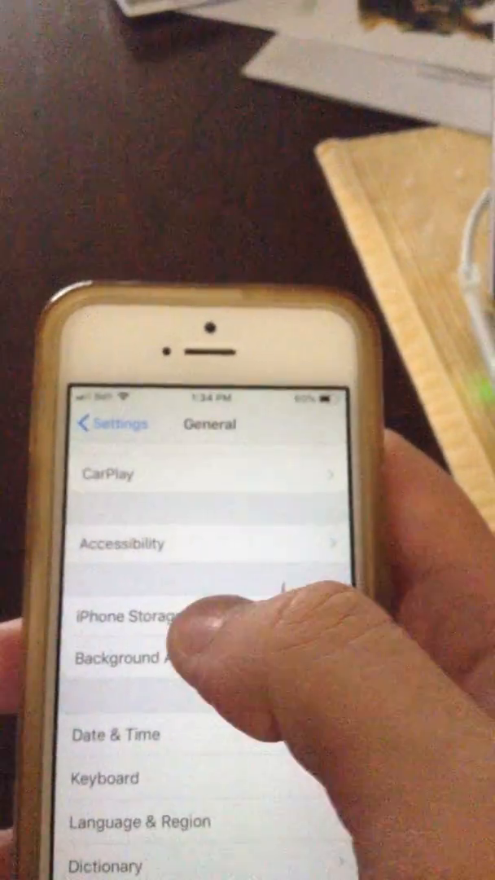
left_click(130, 616)
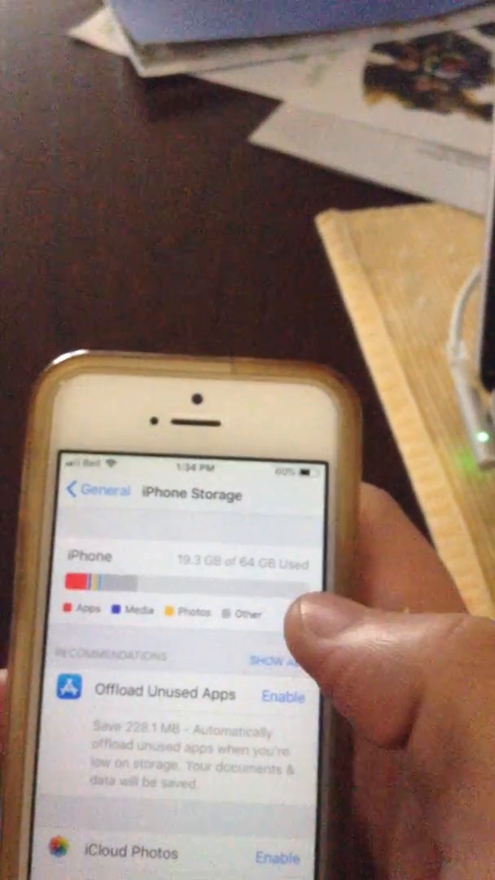
- Locate iMovie in the app list and show its 688.2 MB storage details
scroll("down", 3)
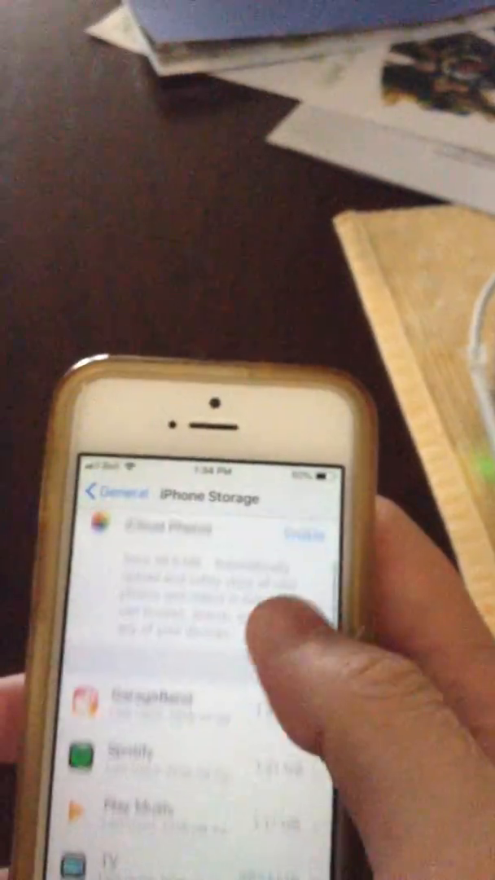
scroll("down", 3)
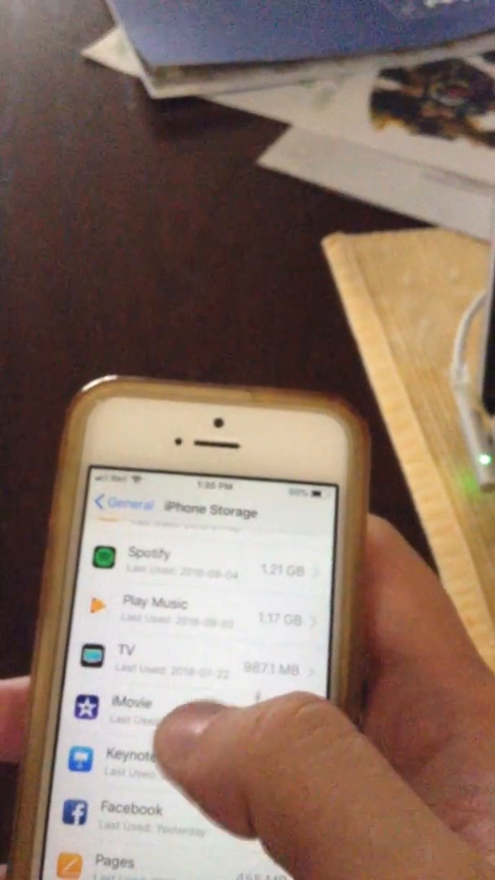
left_click(131, 704)
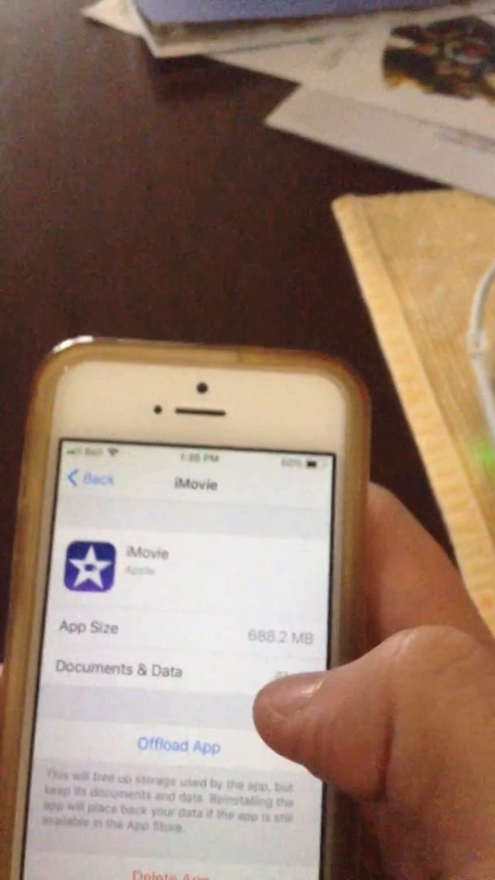